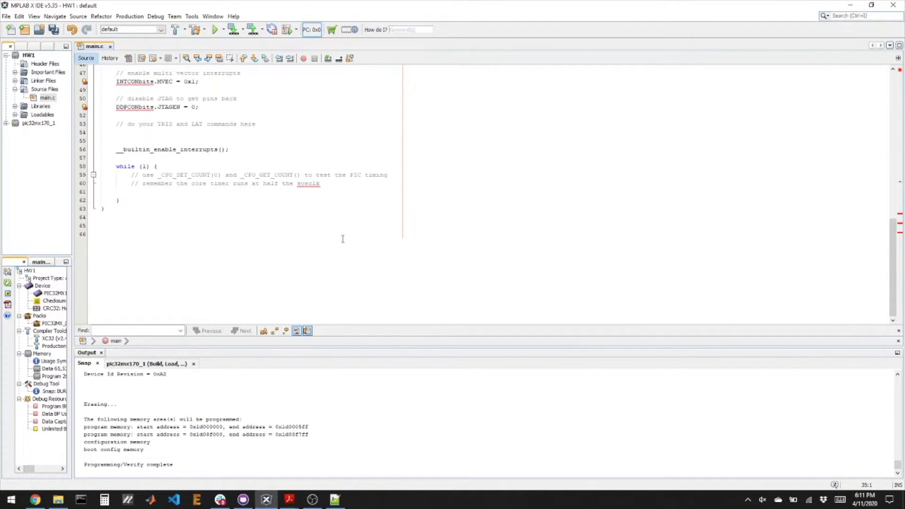
Type TRISAbits. on a new line under the 'do your TRIS and LAT commands here' comment
left_click(255, 124)
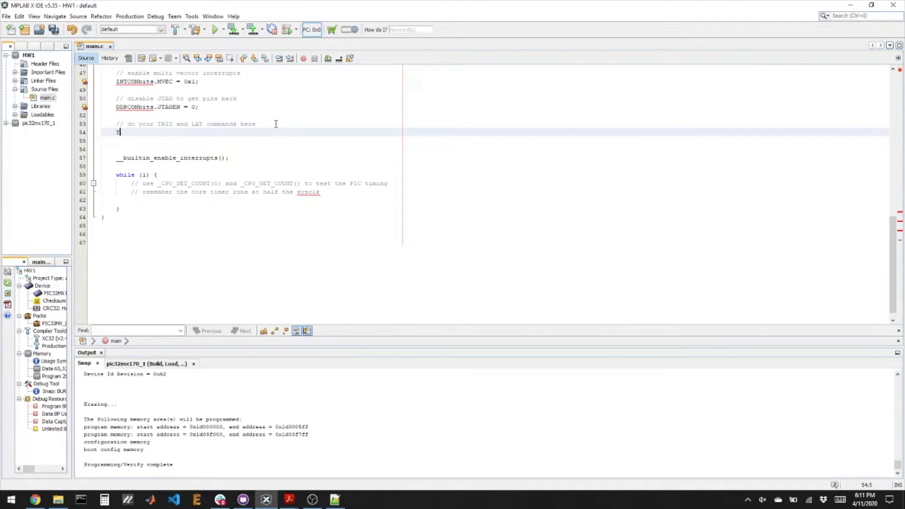
type("TRISAbits")
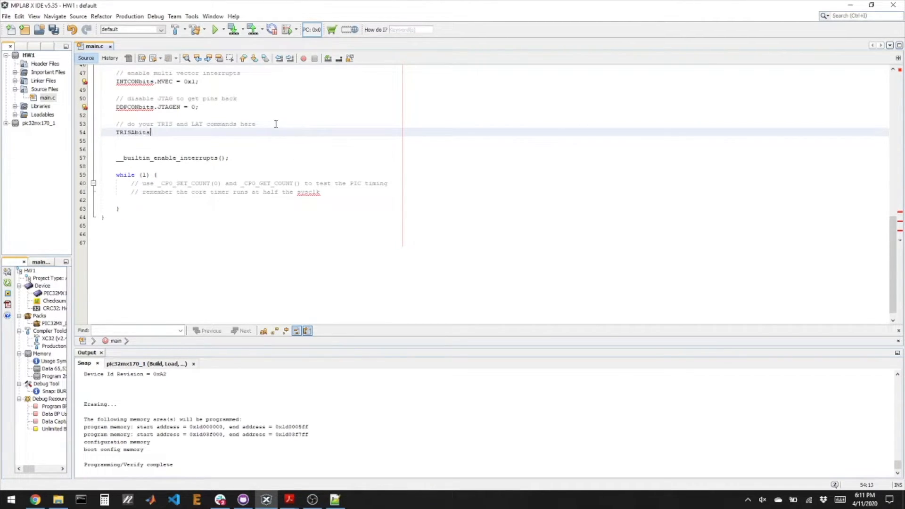
type(".")
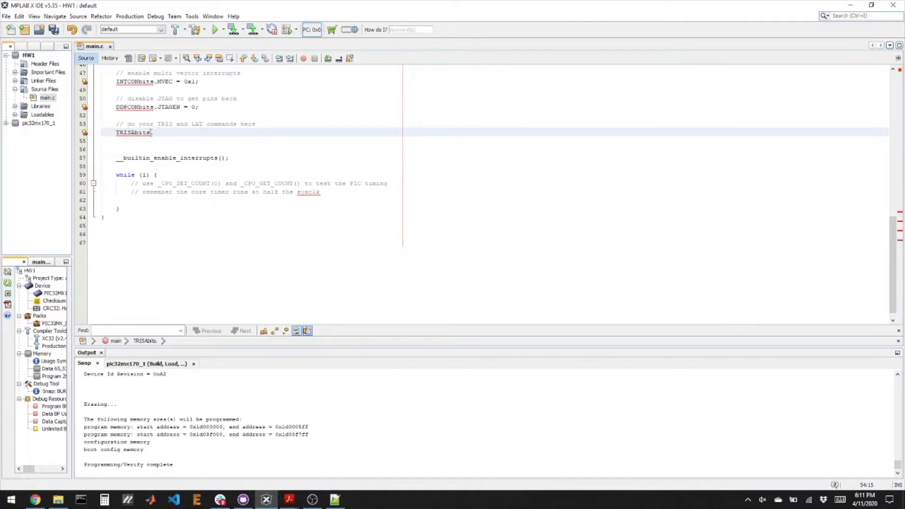
type(".")
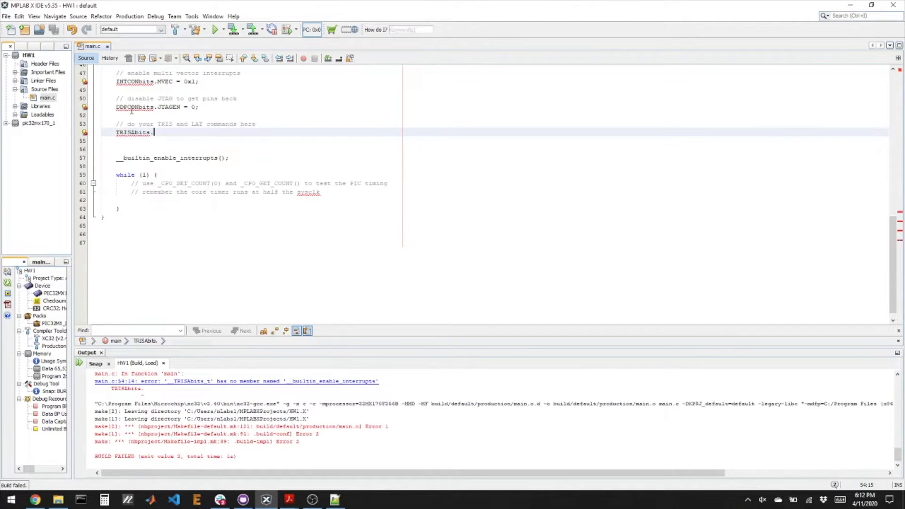
Write TRISAbits.TRISA4 = 0; and, on the next line, TRISBbits.TRISB4 = 1;
type(".")
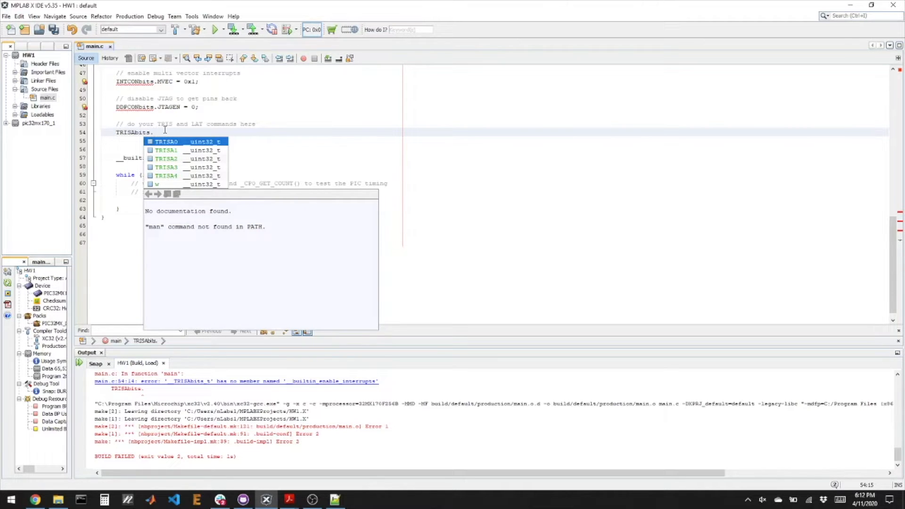
mouse_move(178, 174)
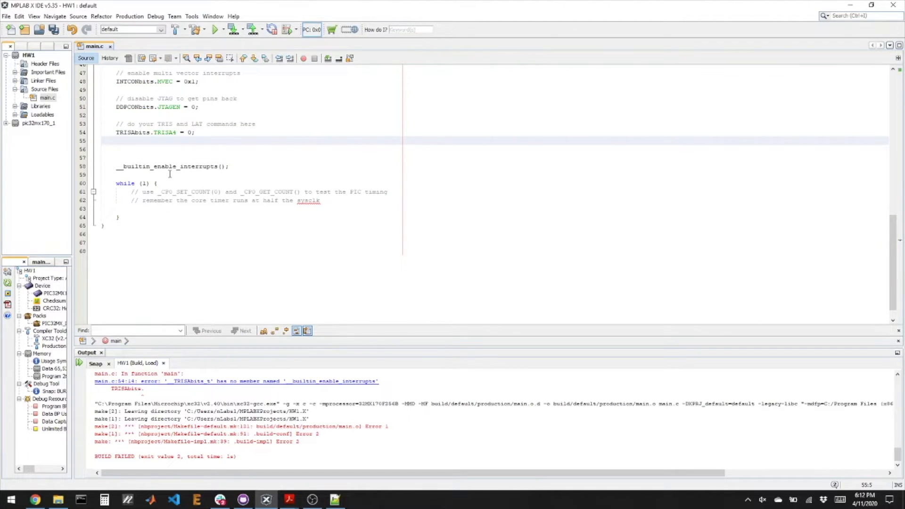
left_click(117, 141)
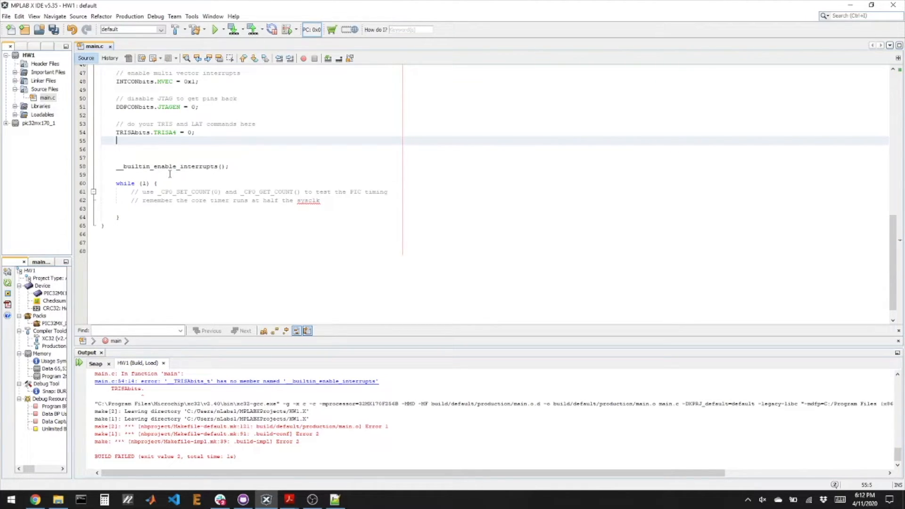
type("TR")
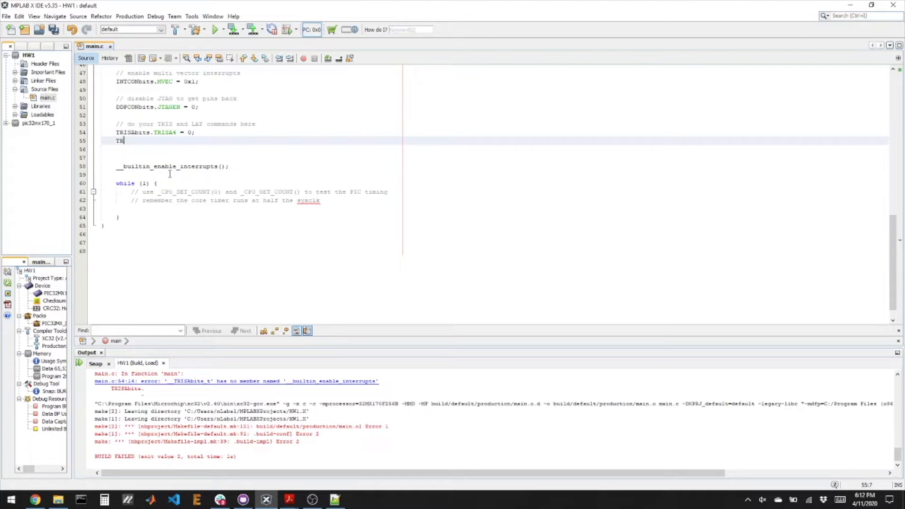
type("ISBbits.")
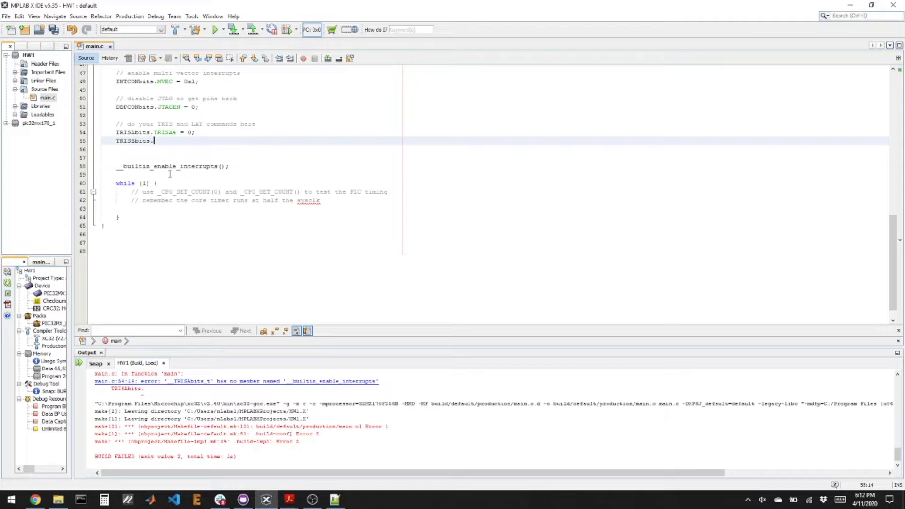
type(".")
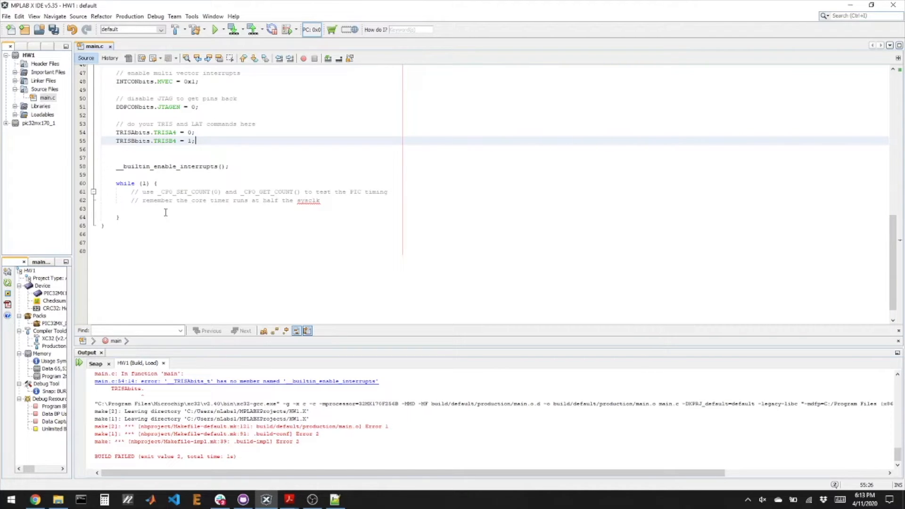
Add _CP0_SET_COUNT(0); on a new line below the timing comment in while(1)
left_click(157, 183)
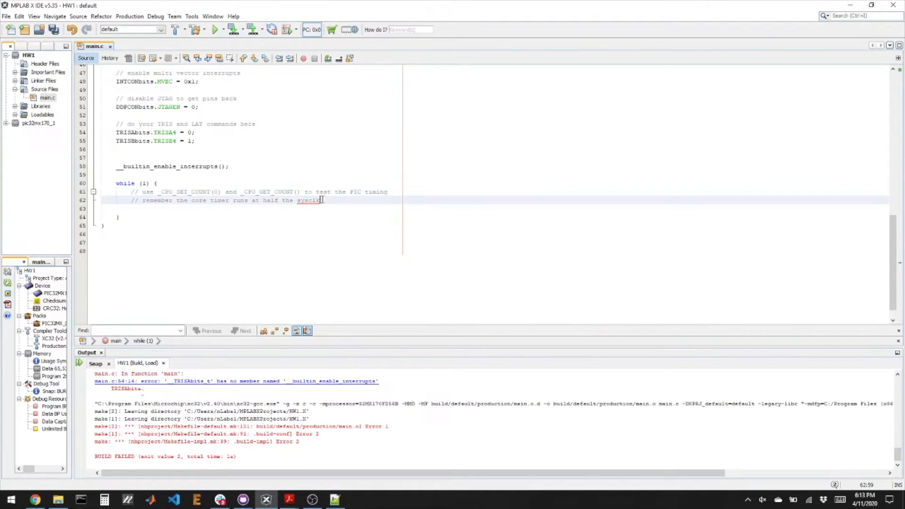
key("enter")
type("_CP0_SET")
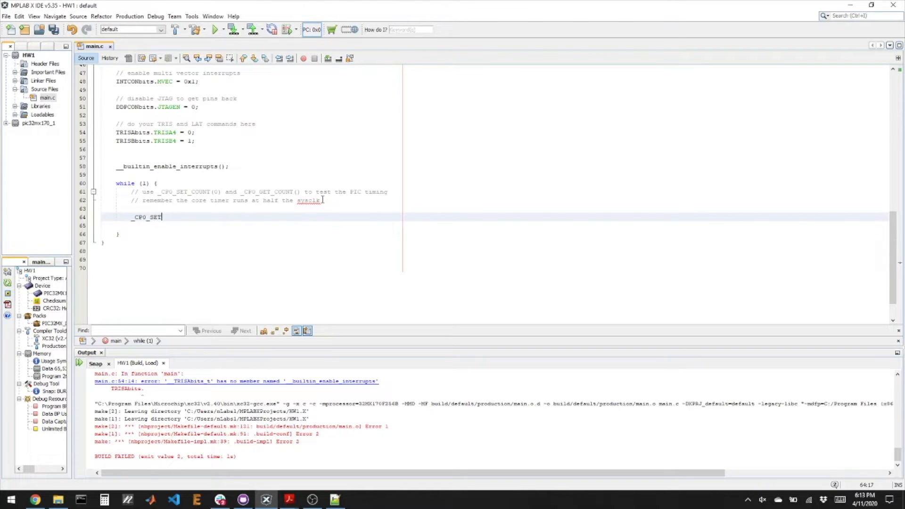
type("_COUNT")
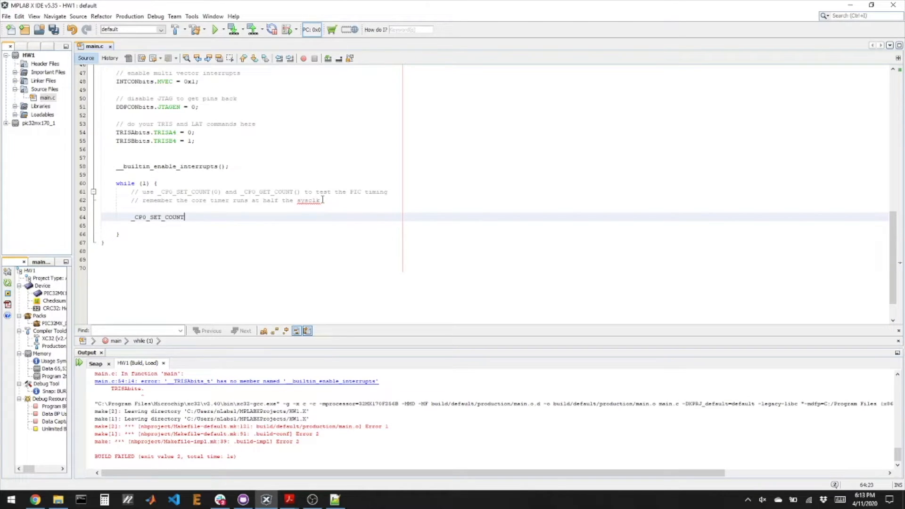
type("(0);")
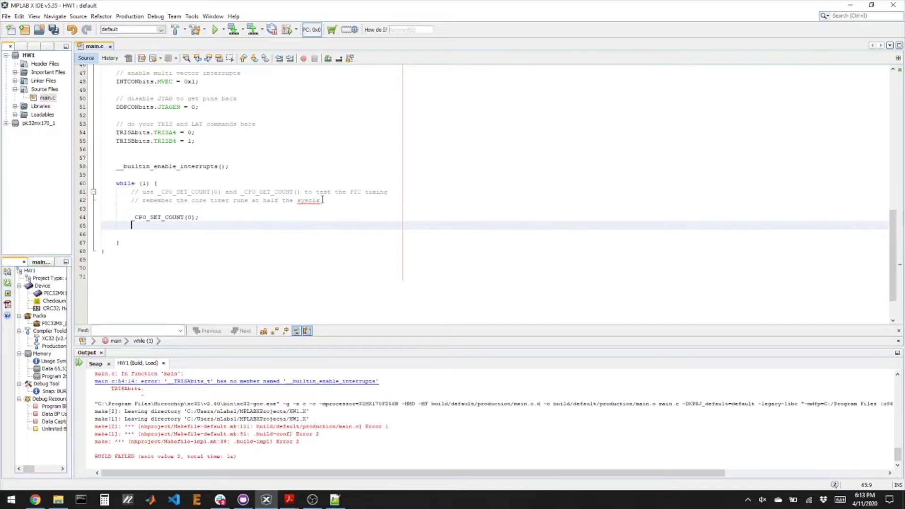
Add the wait loop while(_CP0_GET_COUNT() < 24000000){} after the count reset
type("while")
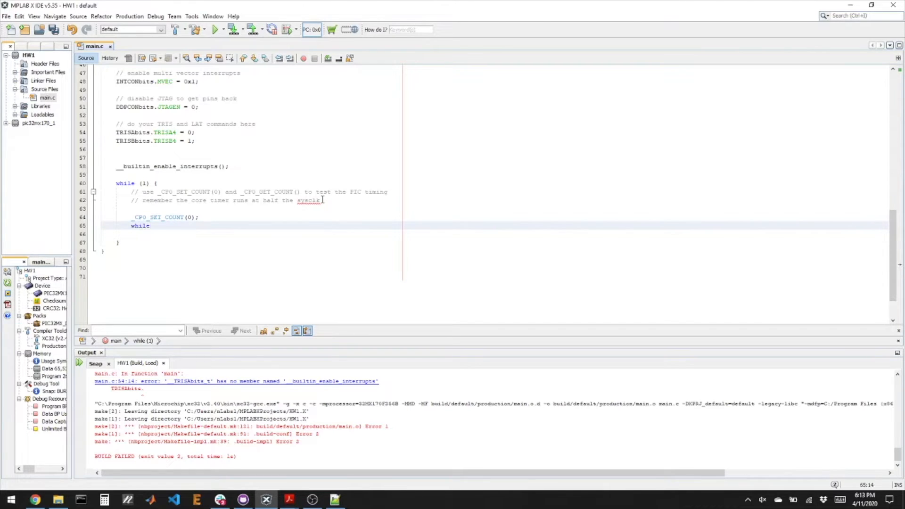
type("(")
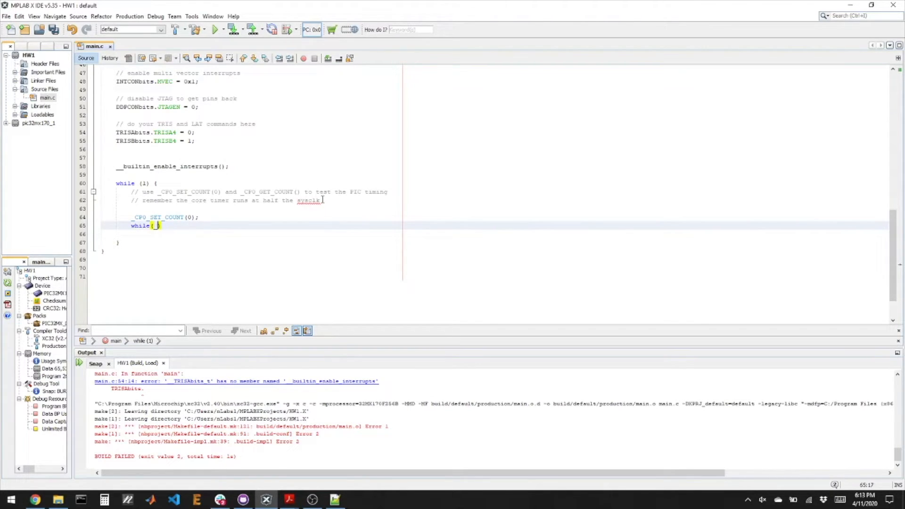
type("_CP0_GET_COUNT(")
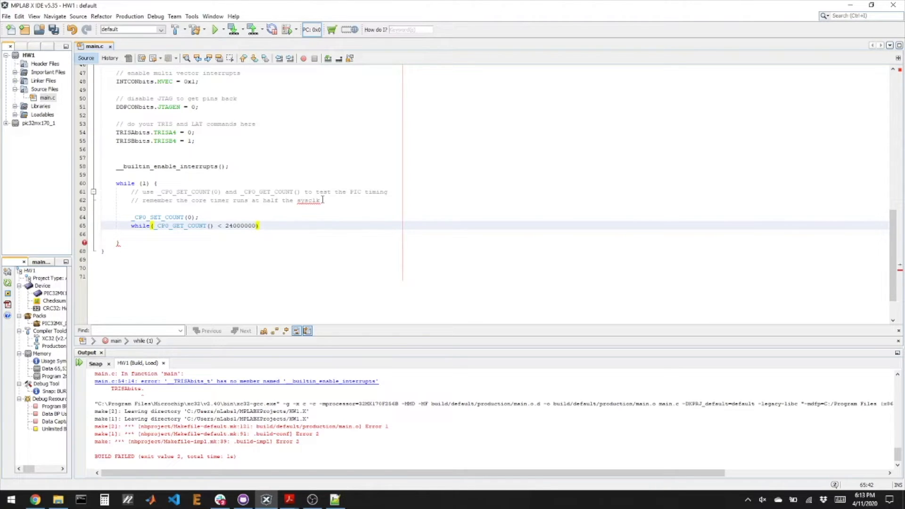
type("{}")
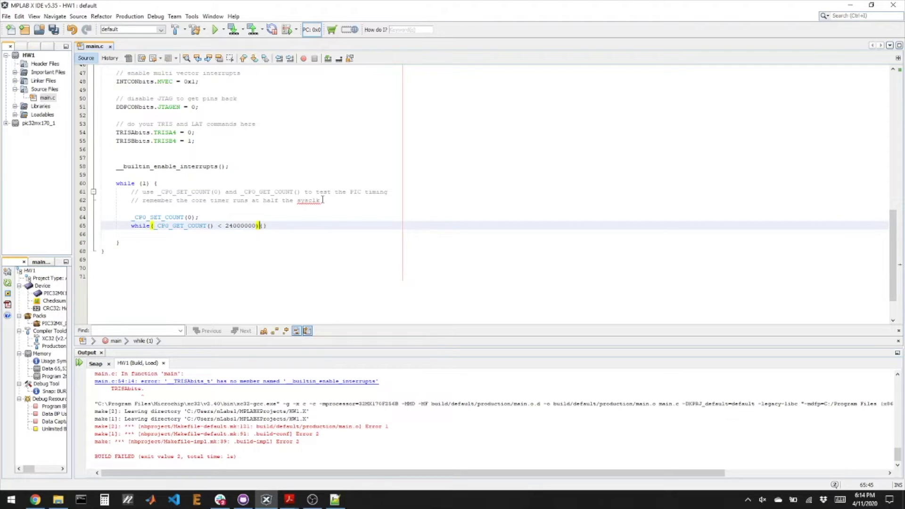
type("/2")
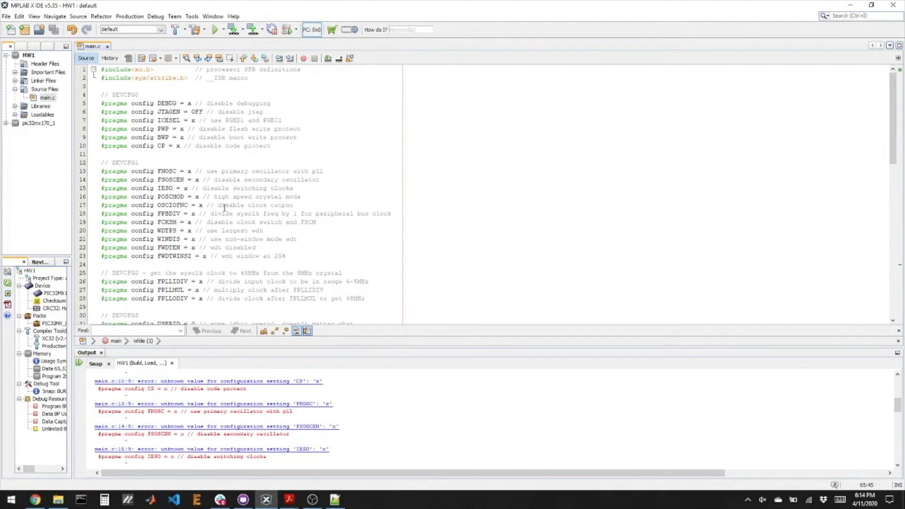
Comment out the #pragma config block in main.c with /* */
left_click(103, 86)
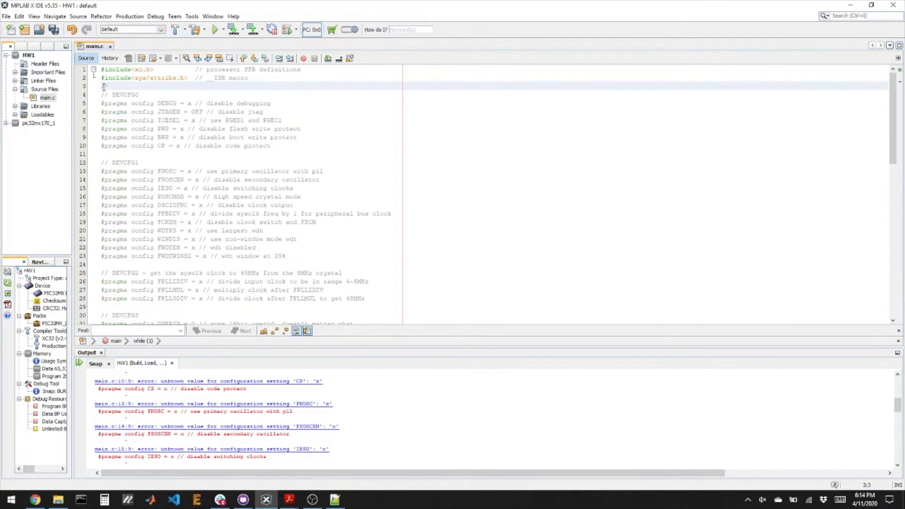
scroll("down", 3)
type("*/")
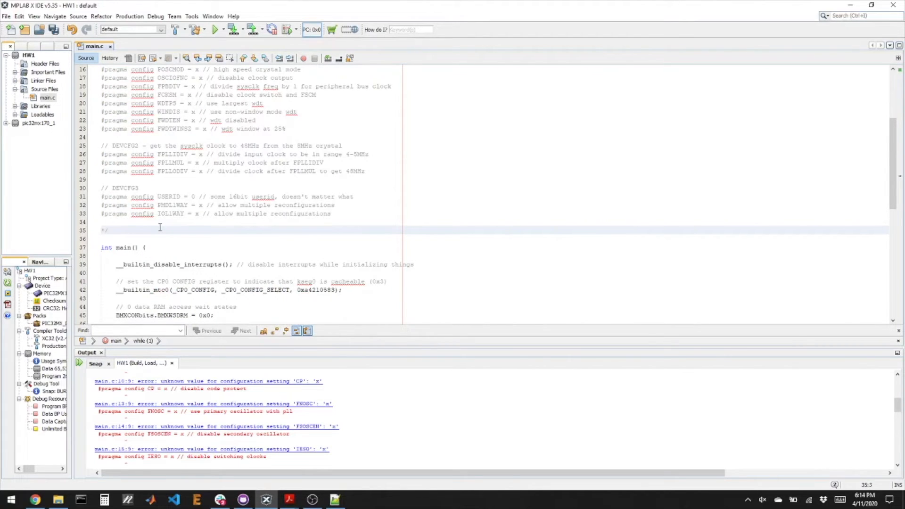
scroll("down", 3)
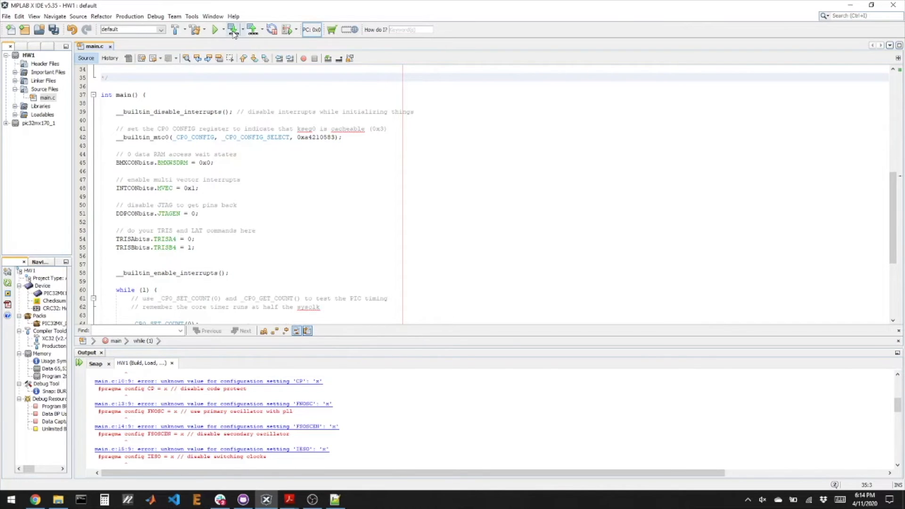
Make and Program Device, answering Yes in the Debug Tool Conflict dialog
left_click(234, 29)
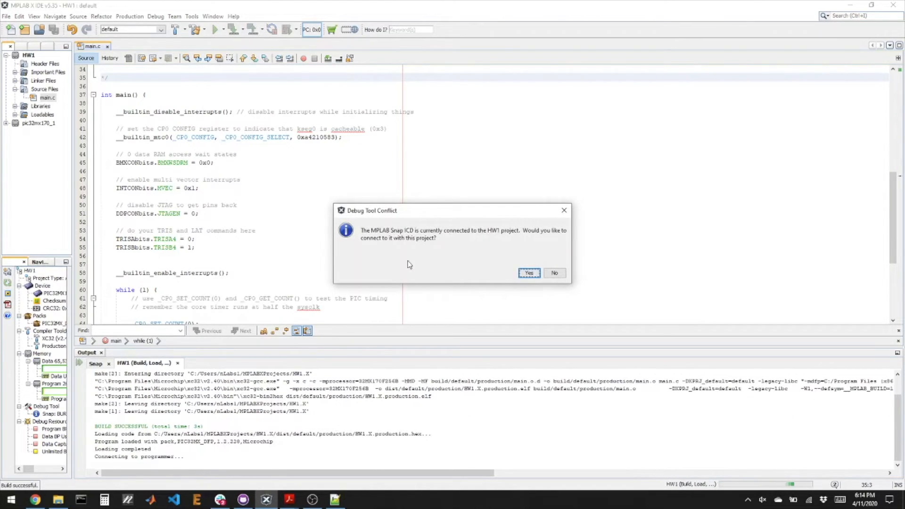
left_click(527, 272)
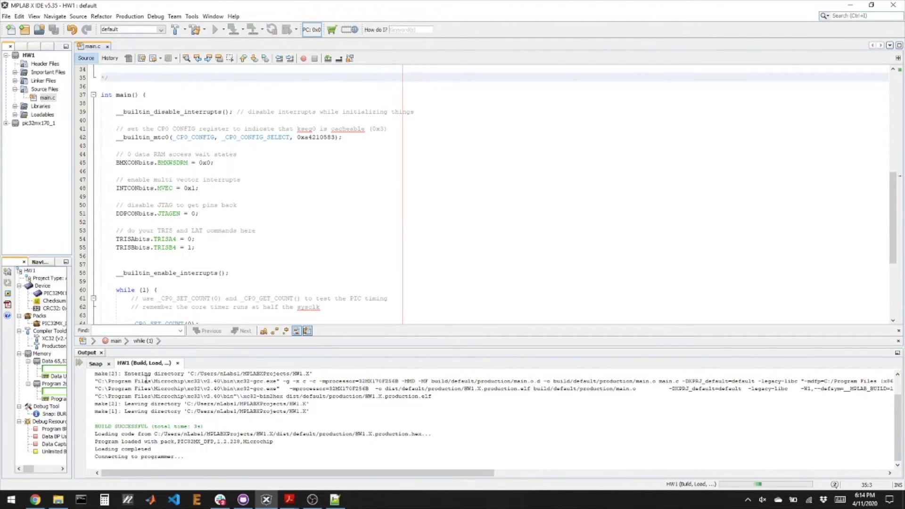
left_click(106, 77)
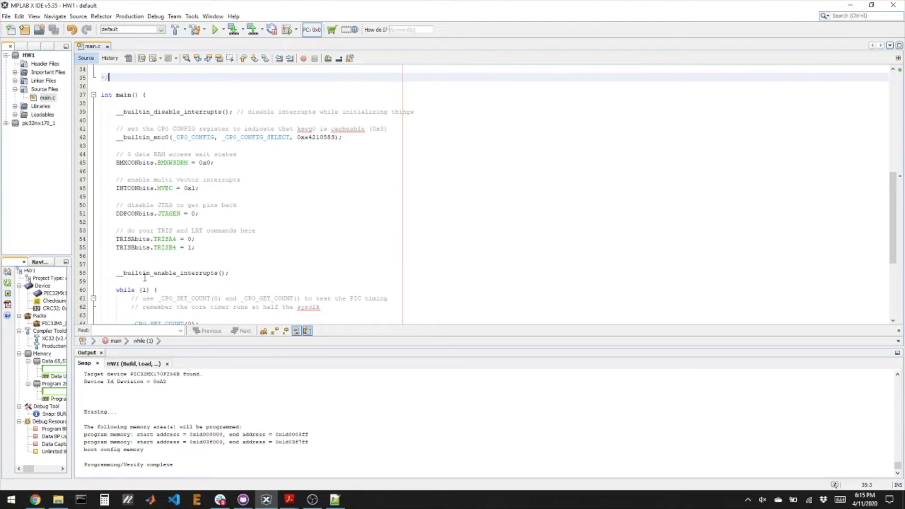
scroll("down", 3)
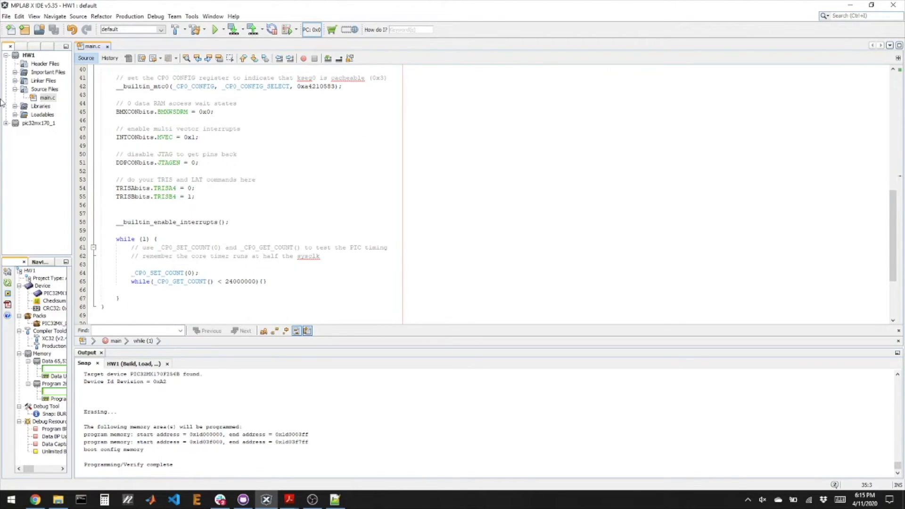
Run Make and Program Device on pic32mx170_1, confirming Yes in the Debug Tool Conflict dialog
right_click(34, 123)
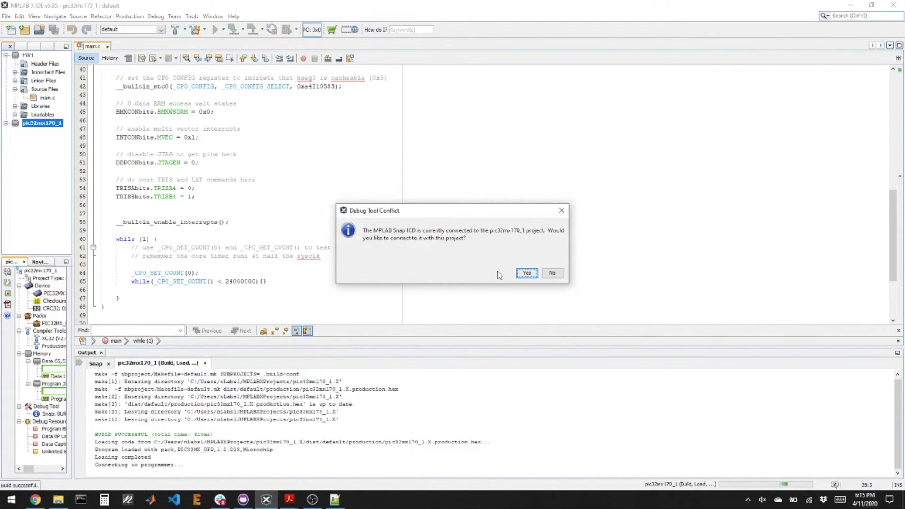
left_click(526, 272)
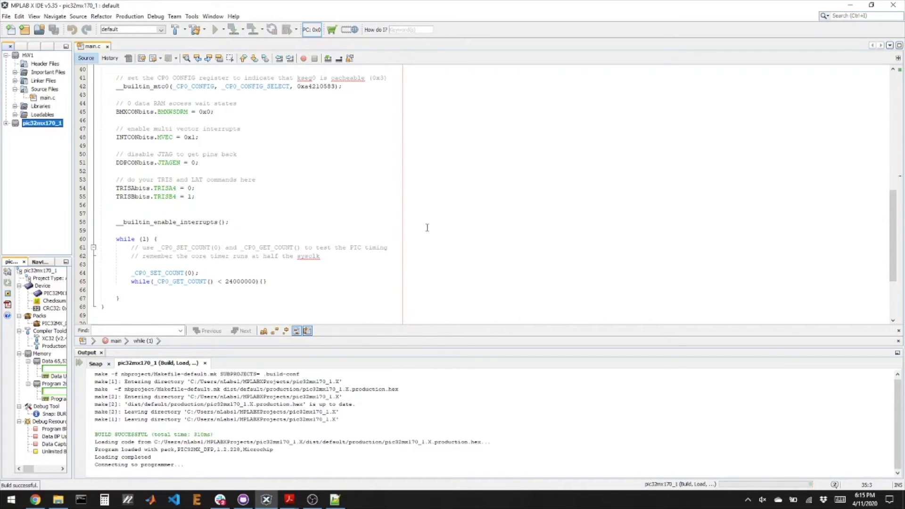